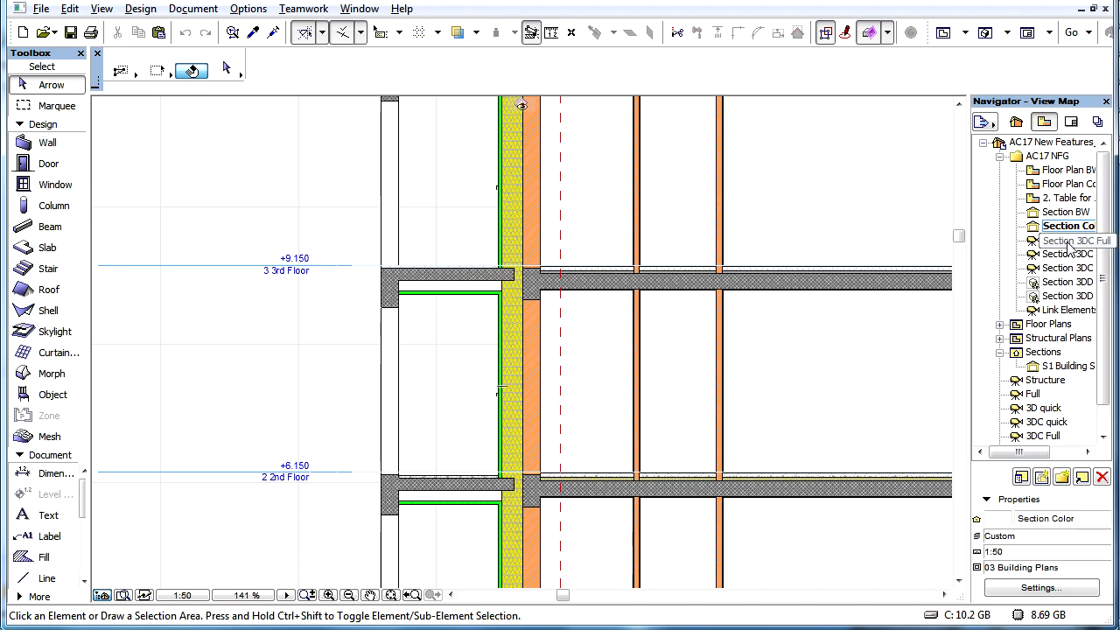
Open the saved 'Section 3DC Full' view as a 3D cutaway of the building
double_click(1069, 239)
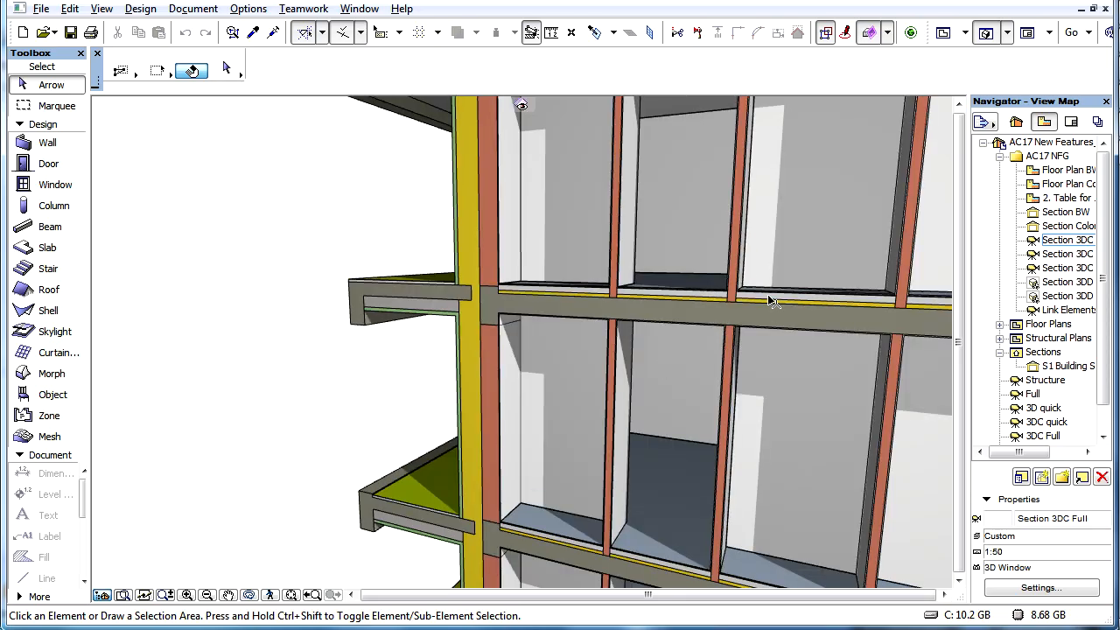
mouse_move(584, 231)
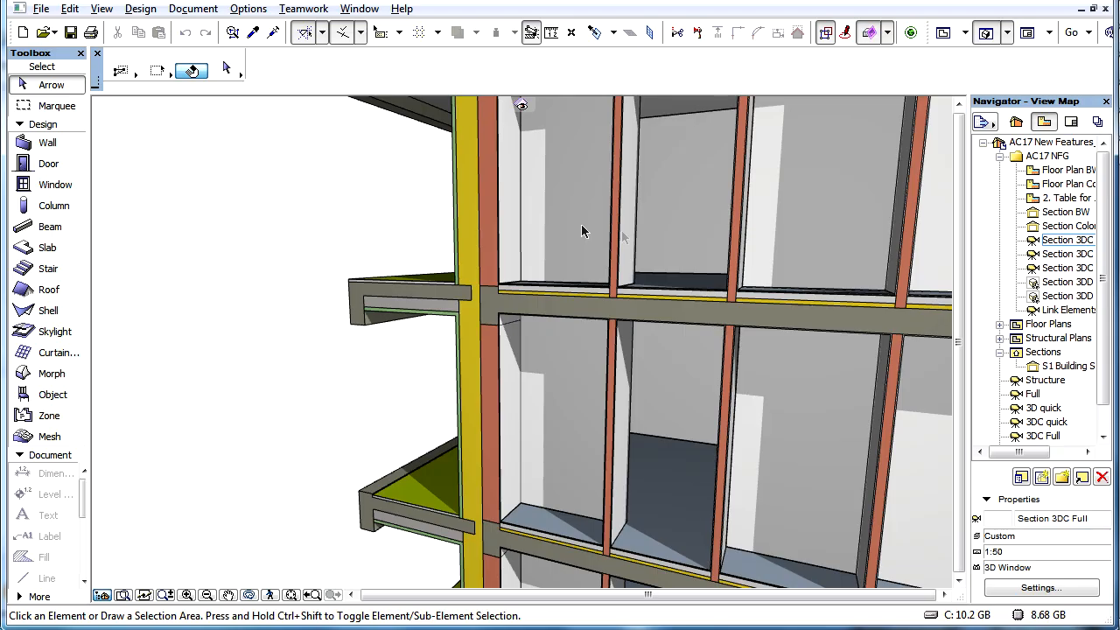
Open the Special Folders settings from Options > Work Environment
click(248, 9)
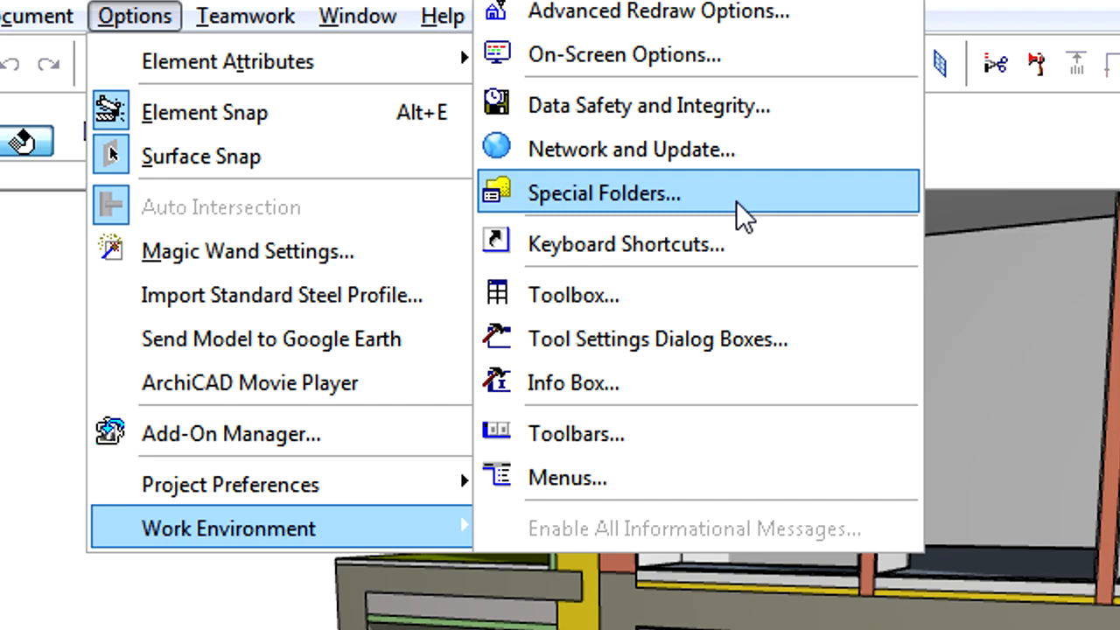
click(603, 193)
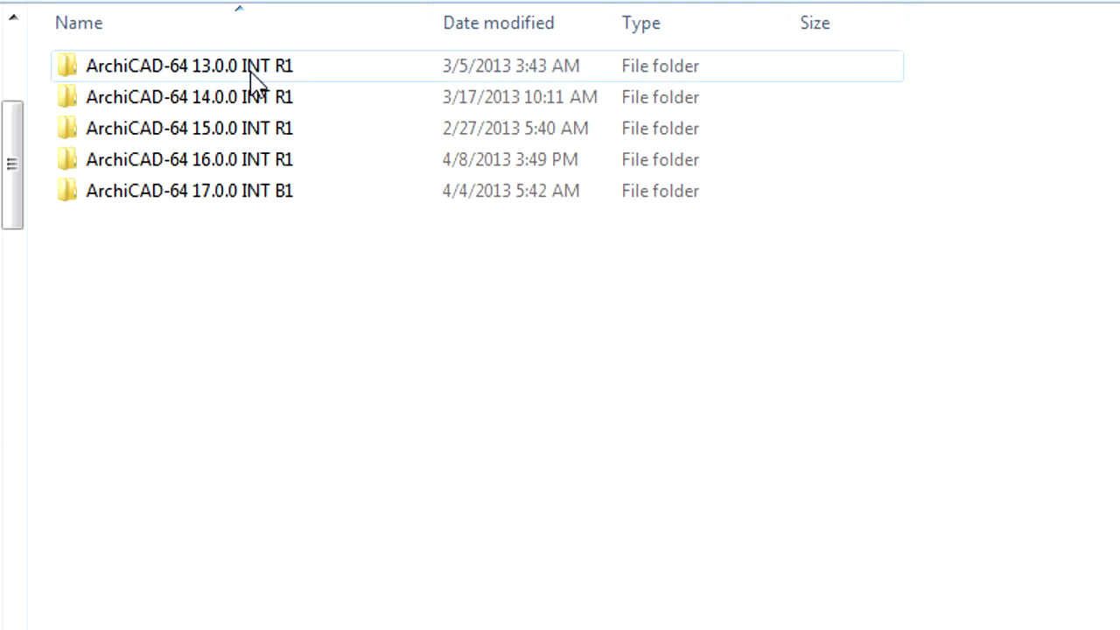
Open the ArchiCAD-64 17.0.0 INT B1 version folder in Explorer
click(189, 190)
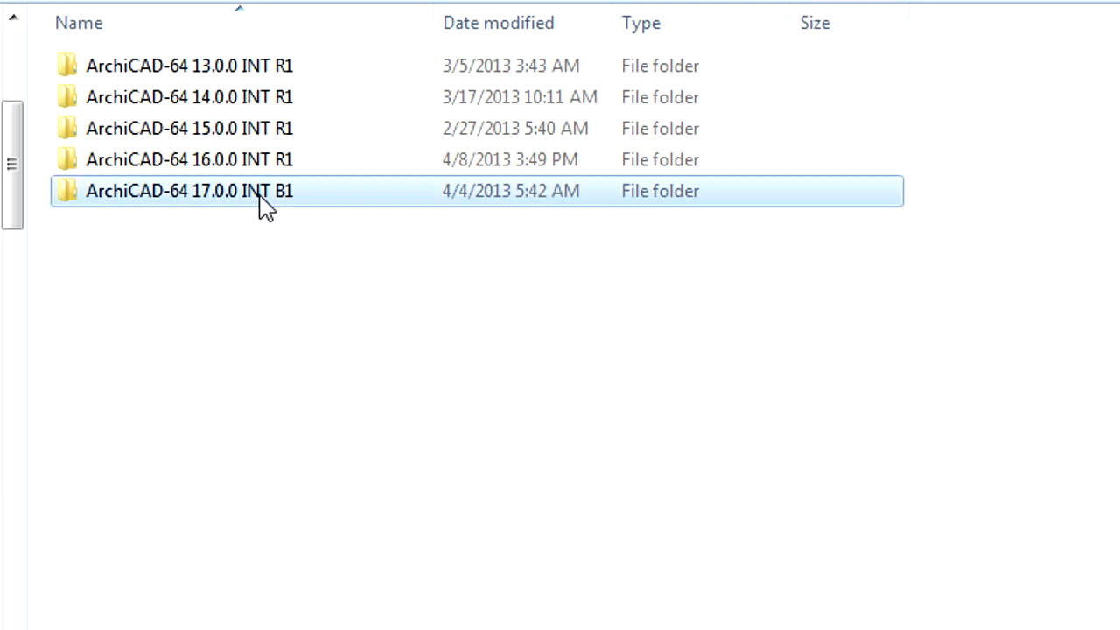
double_click(189, 191)
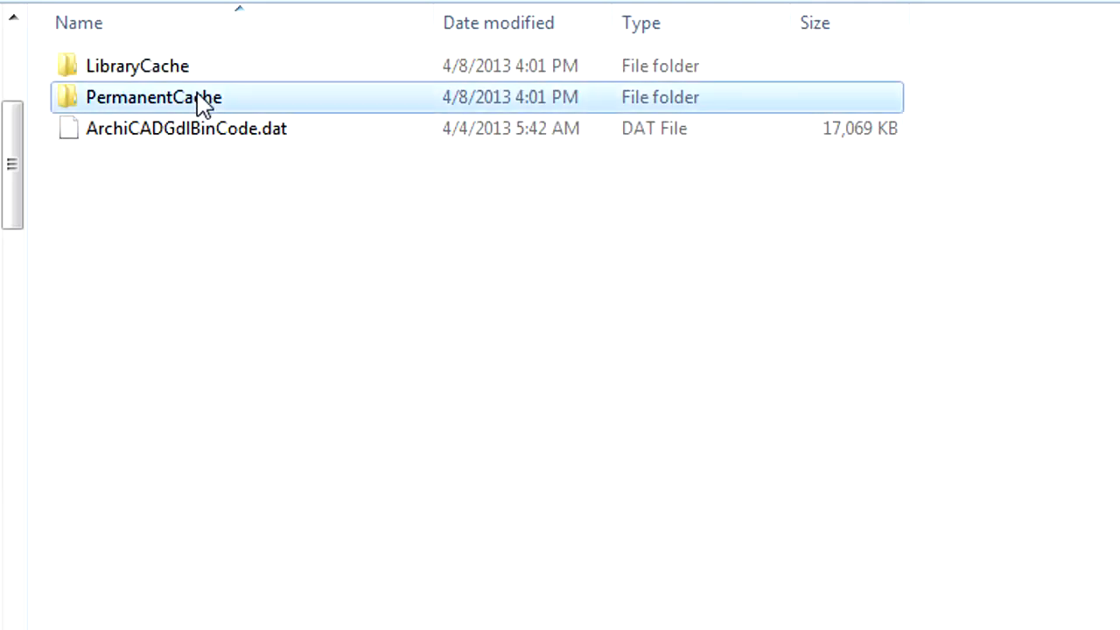
Open PermanentCache to see each project's .cache and .cache.restore files
double_click(153, 97)
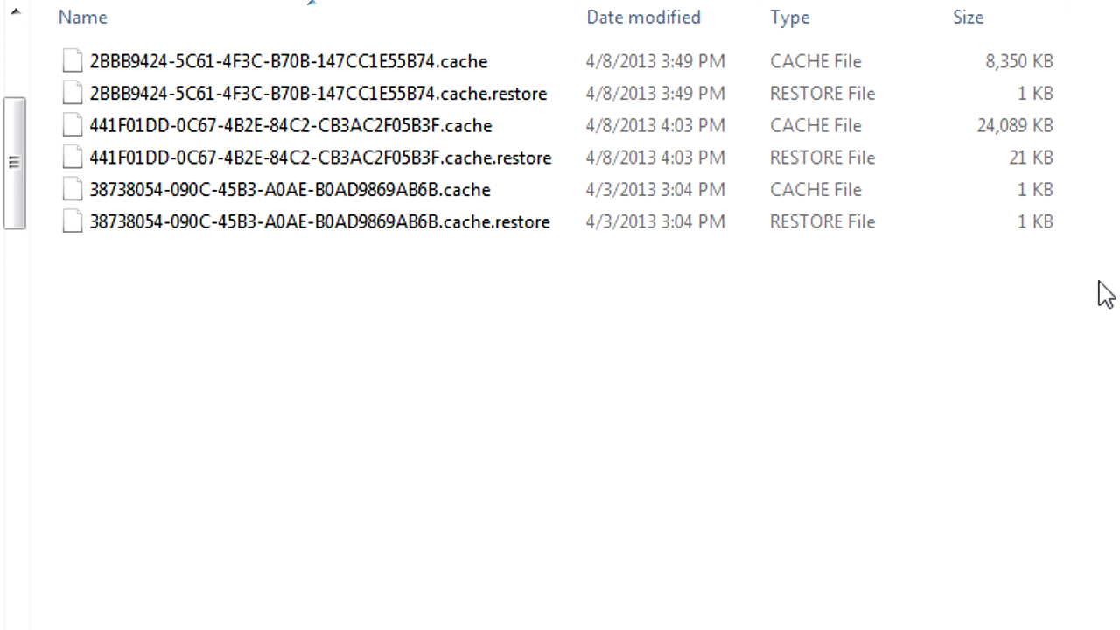
mouse_move(999, 303)
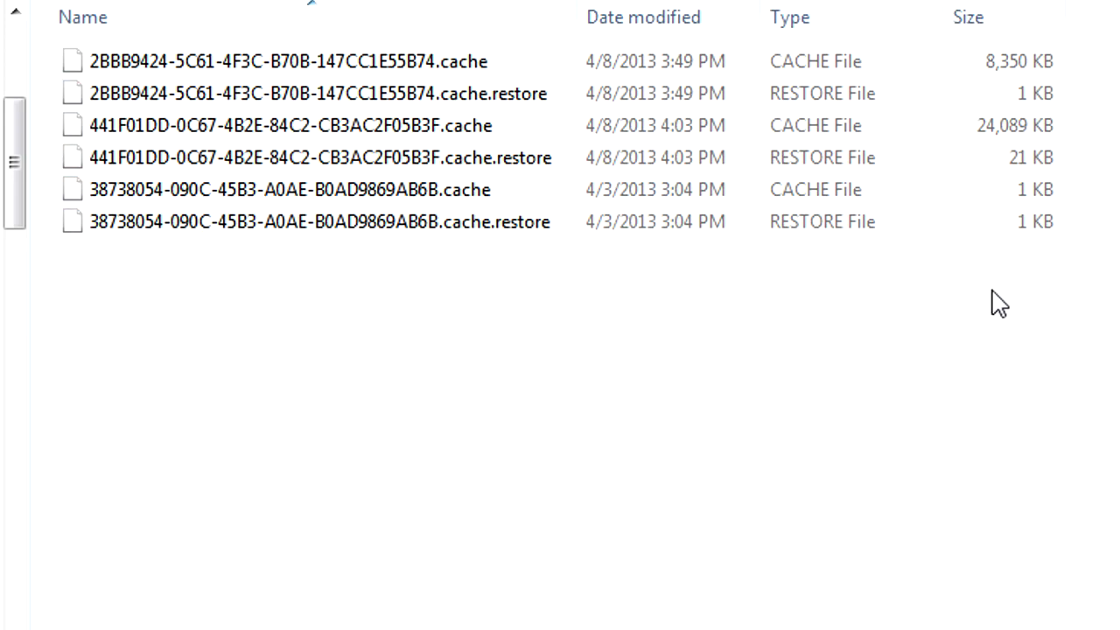
mouse_move(1098, 26)
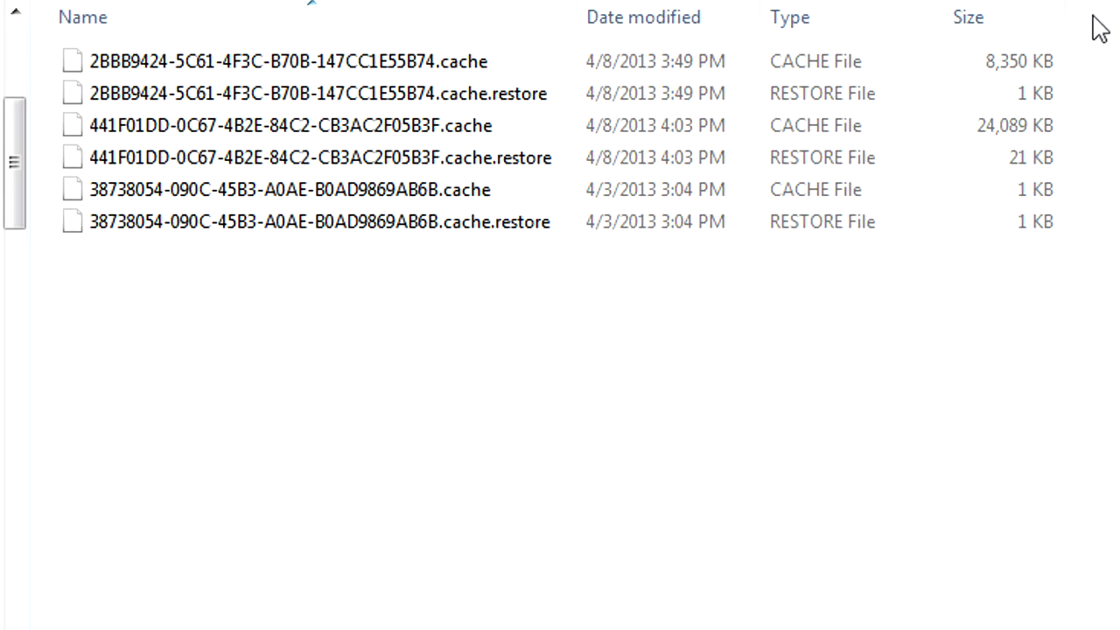